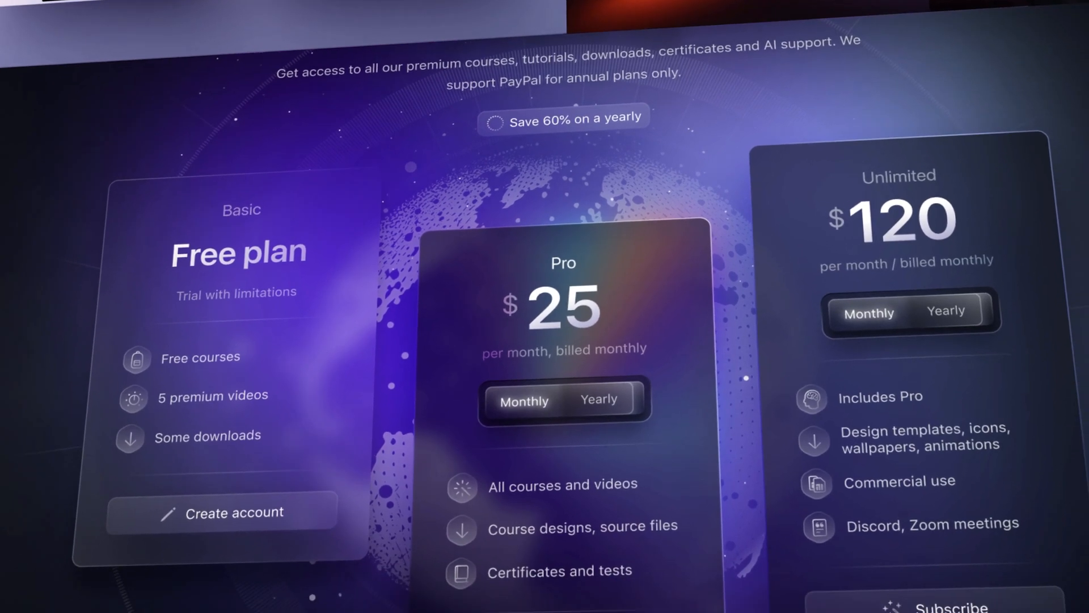
Submit the /imagine prompt for a clean, airy, light futuristic smart house app interface, front view, in #general.
{"action": "scroll", "scroll_direction": "down", "scroll_amount": 3}
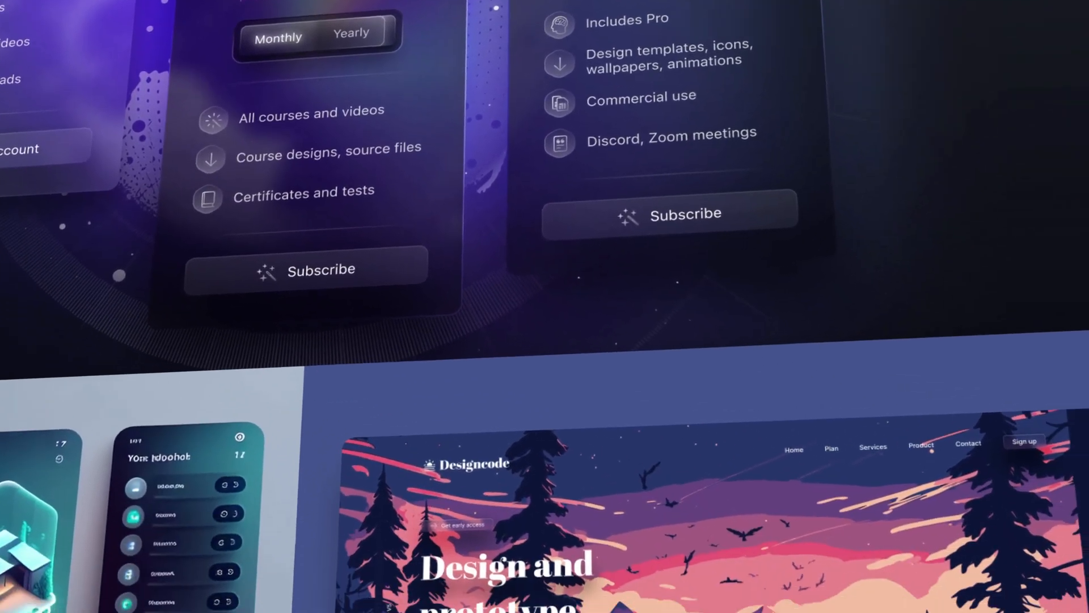
{"action": "scroll", "scroll_direction": "down", "scroll_amount": 3}
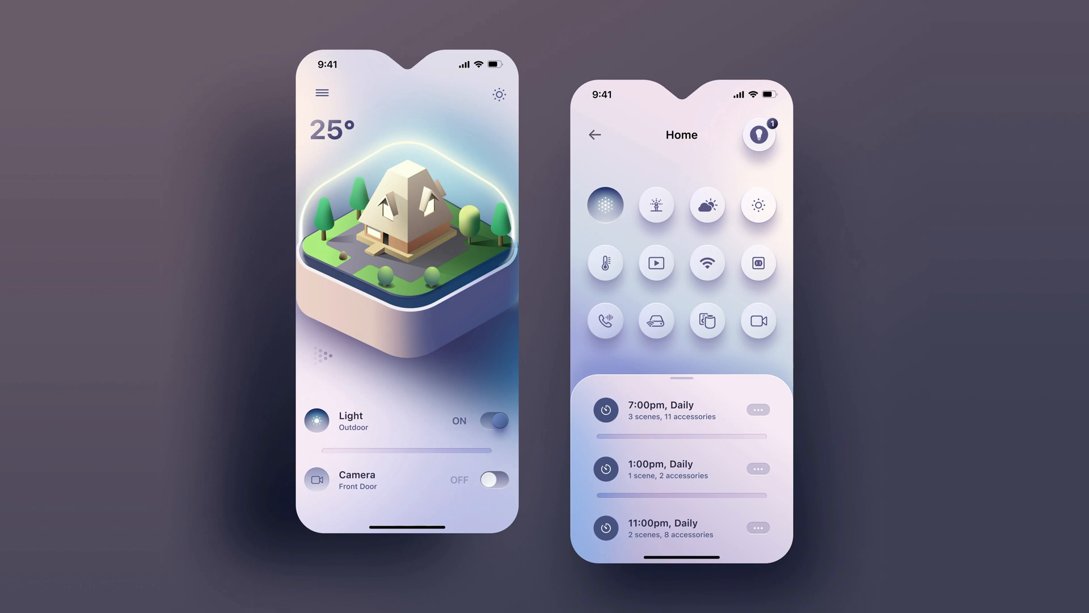
{"action": "left_click", "coordinate": [499, 93]}
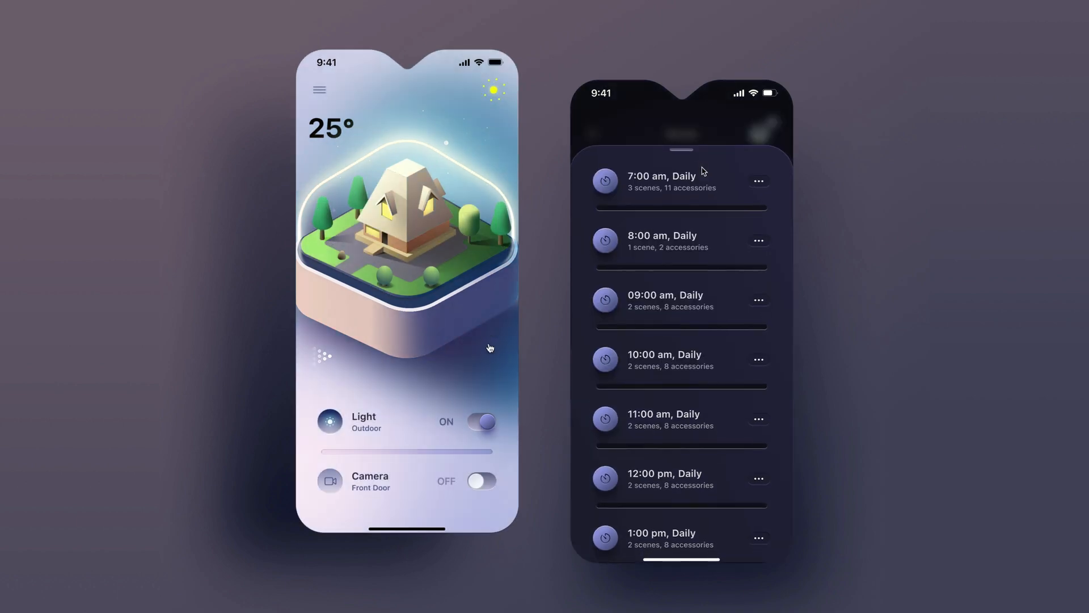
{"action": "left_click", "coordinate": [480, 421]}
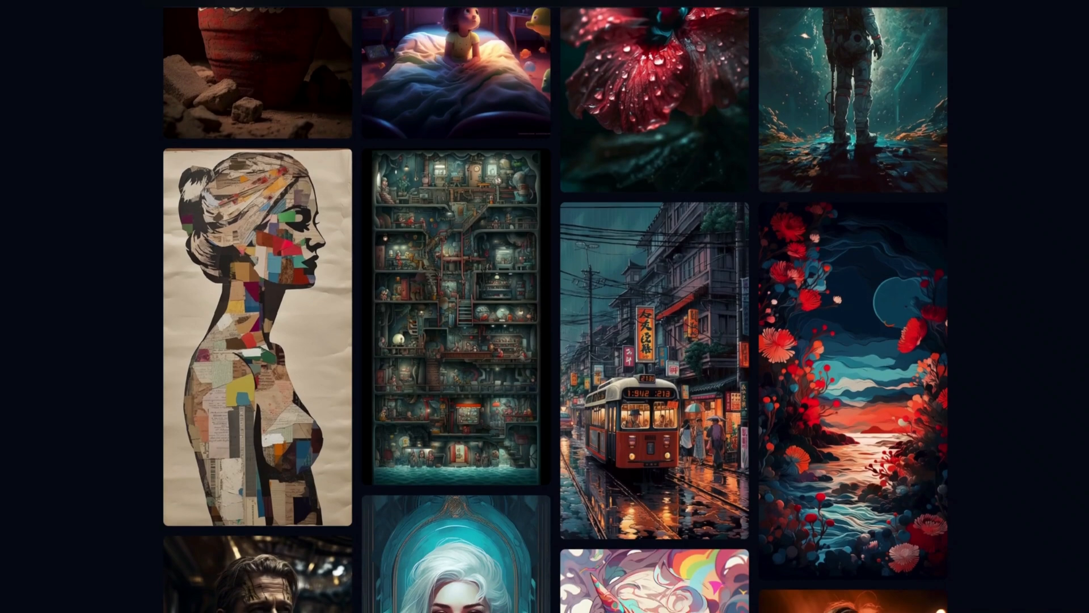
{"action": "scroll", "scroll_direction": "down", "scroll_amount": 3}
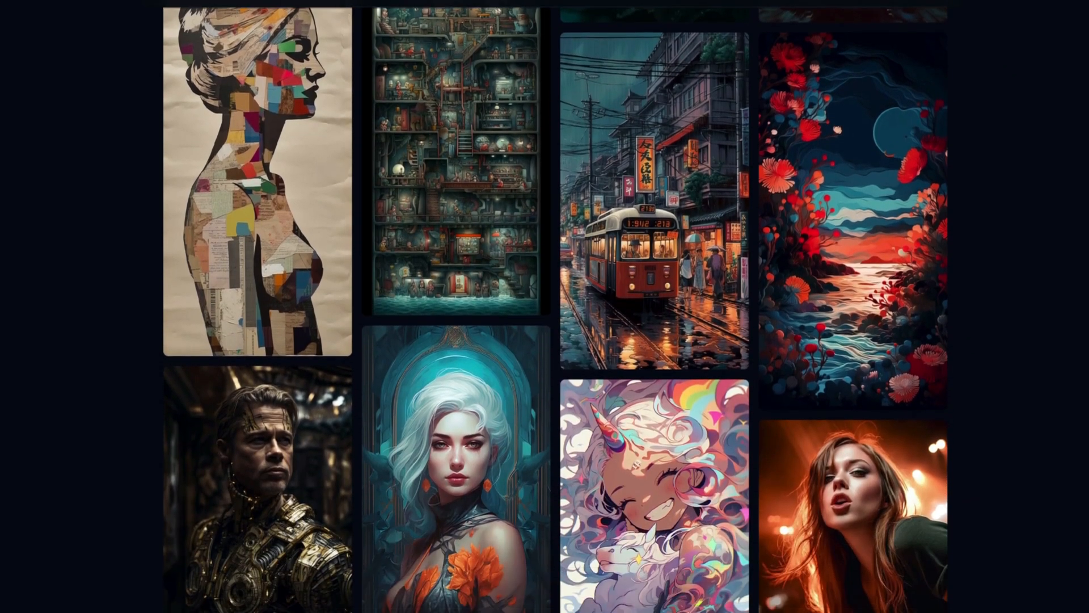
{"action": "scroll", "scroll_direction": "down", "scroll_amount": 3}
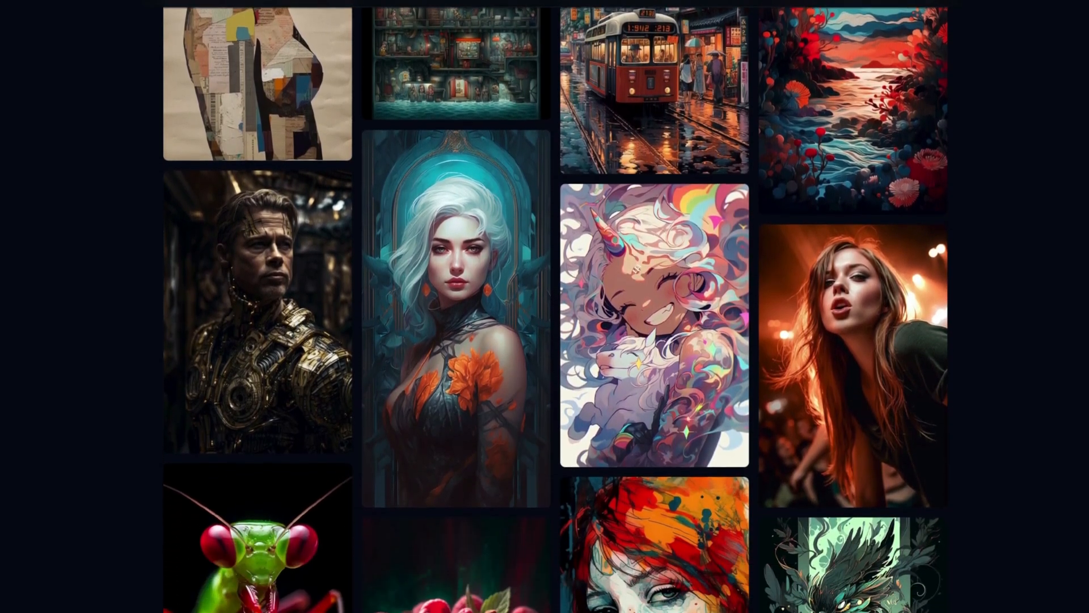
{"action": "scroll", "scroll_direction": "down", "scroll_amount": 3}
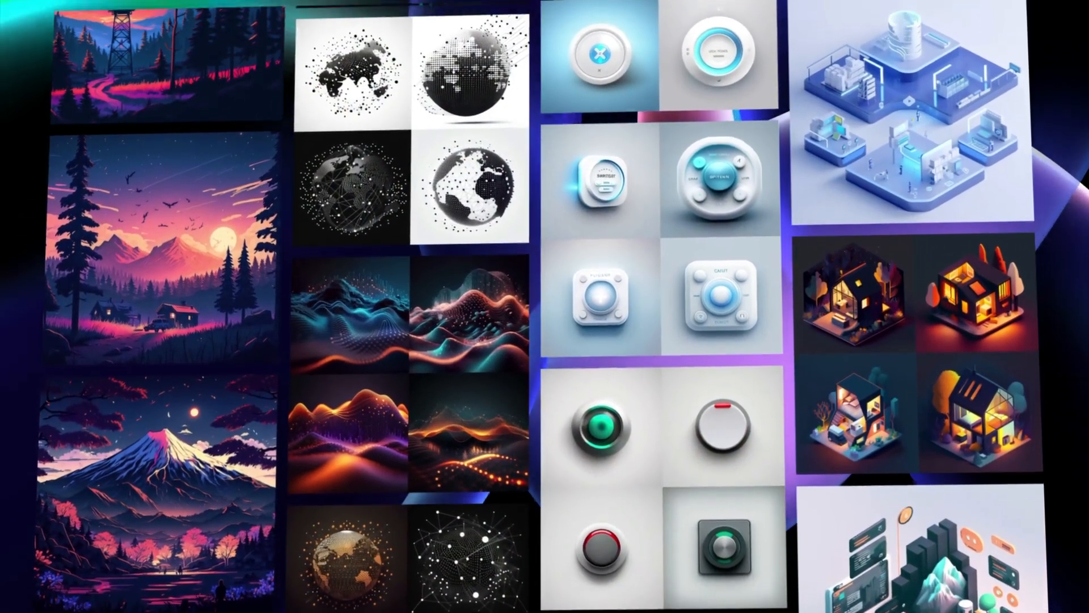
{"action": "scroll", "scroll_direction": "down", "scroll_amount": 3}
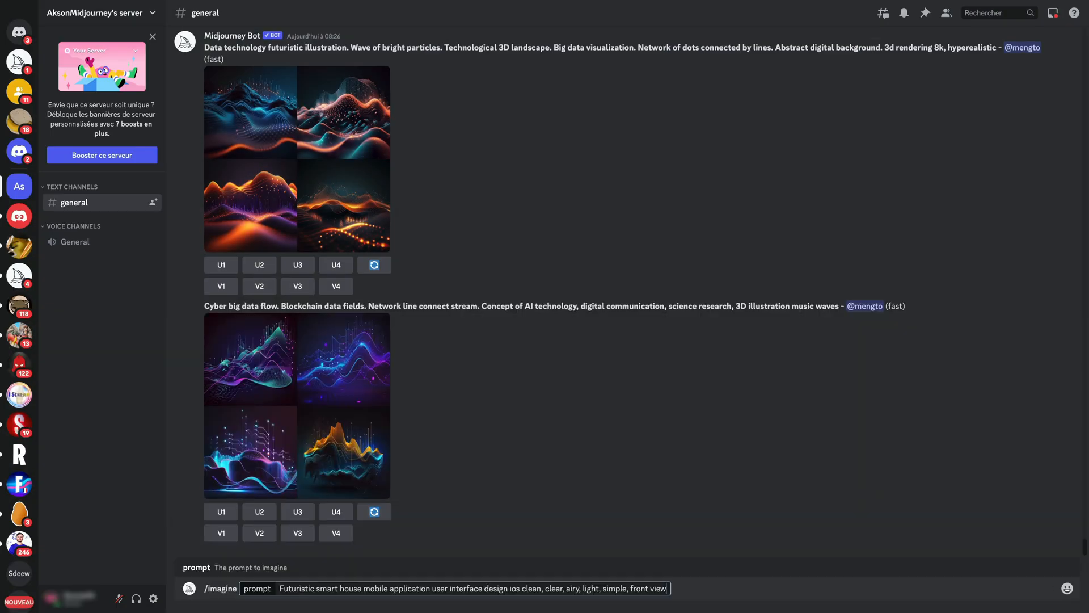
{"action": "key", "text": "Return"}
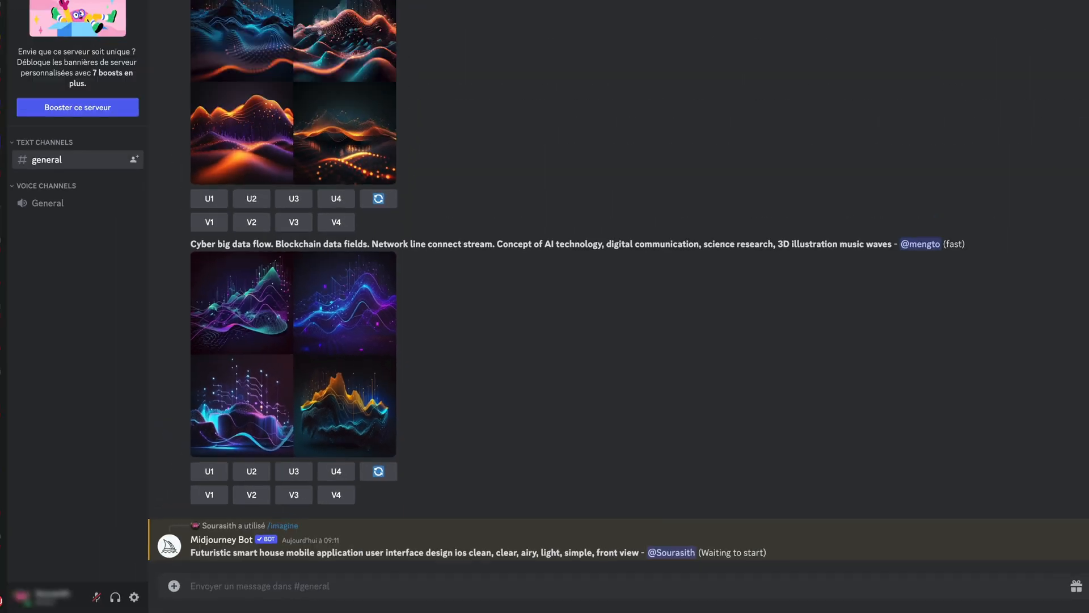
{"action": "scroll", "scroll_direction": "down", "scroll_amount": 3}
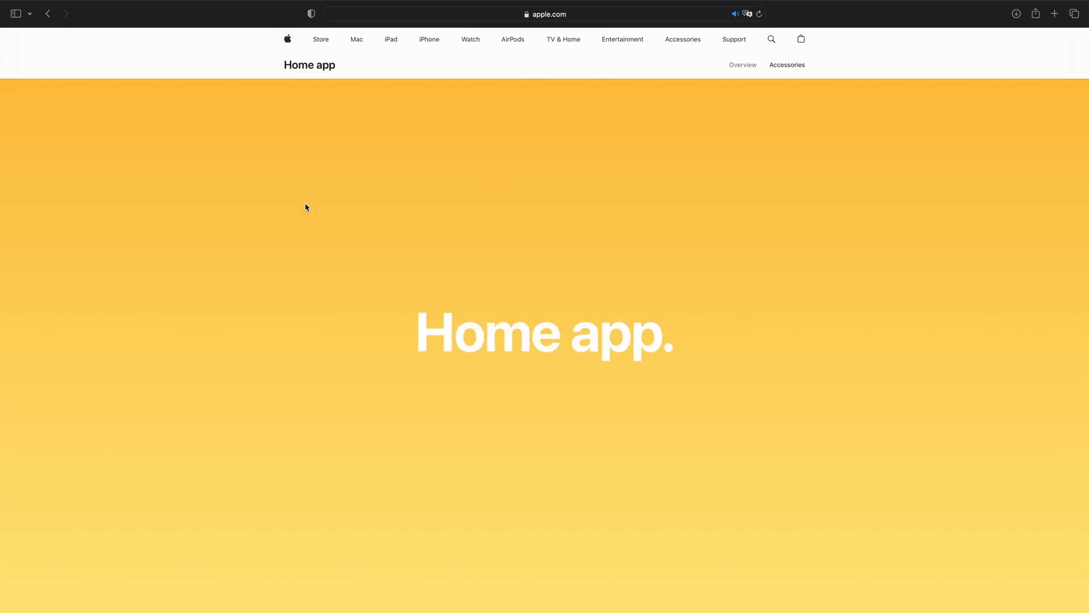
Browse Apple's Home app page, then show the Google Home app's Automations screen on home.google.com.
{"action": "scroll", "scroll_direction": "down", "scroll_amount": 3}
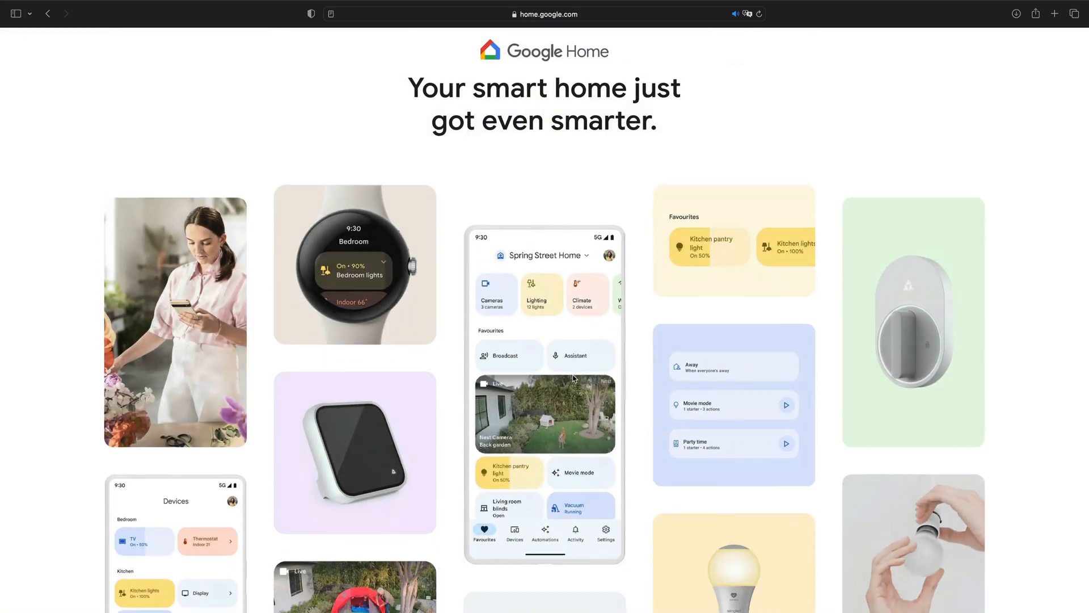
{"action": "scroll", "scroll_direction": "down", "scroll_amount": 3}
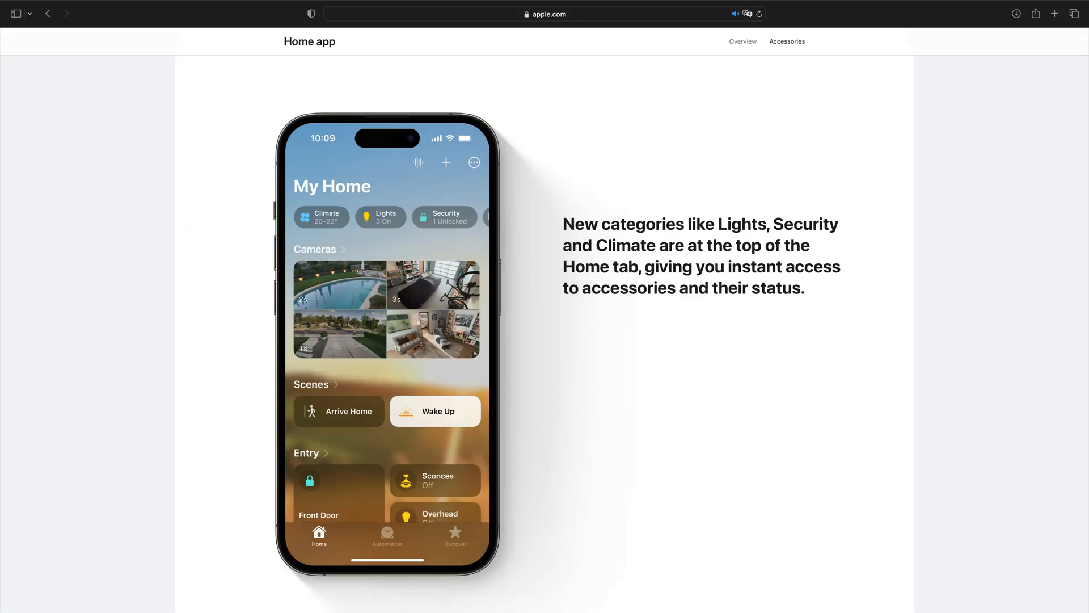
{"action": "scroll", "scroll_direction": "down", "scroll_amount": 3}
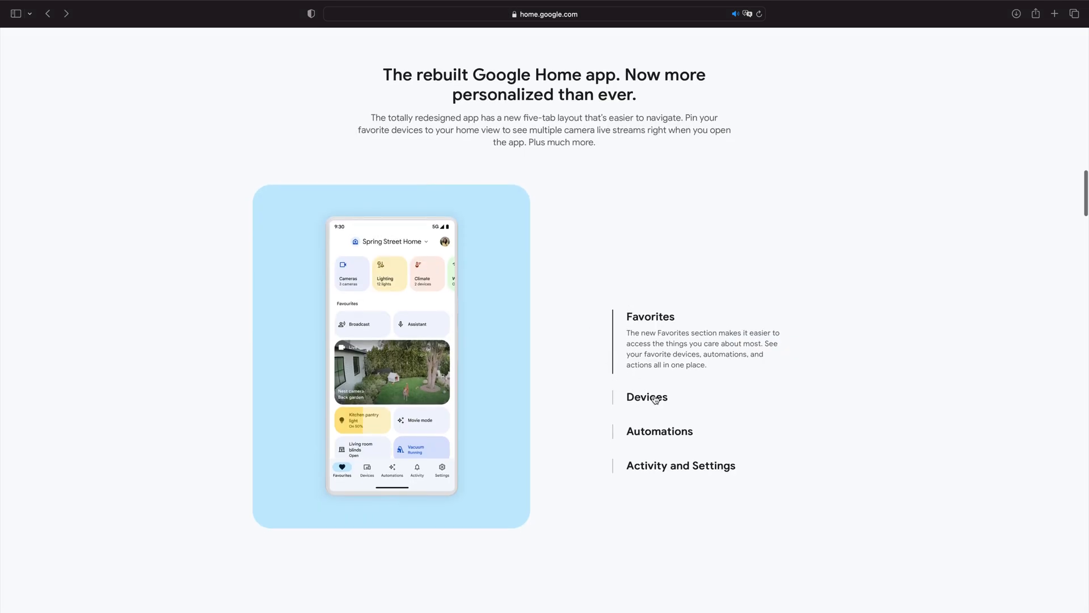
{"action": "left_click", "coordinate": [659, 431]}
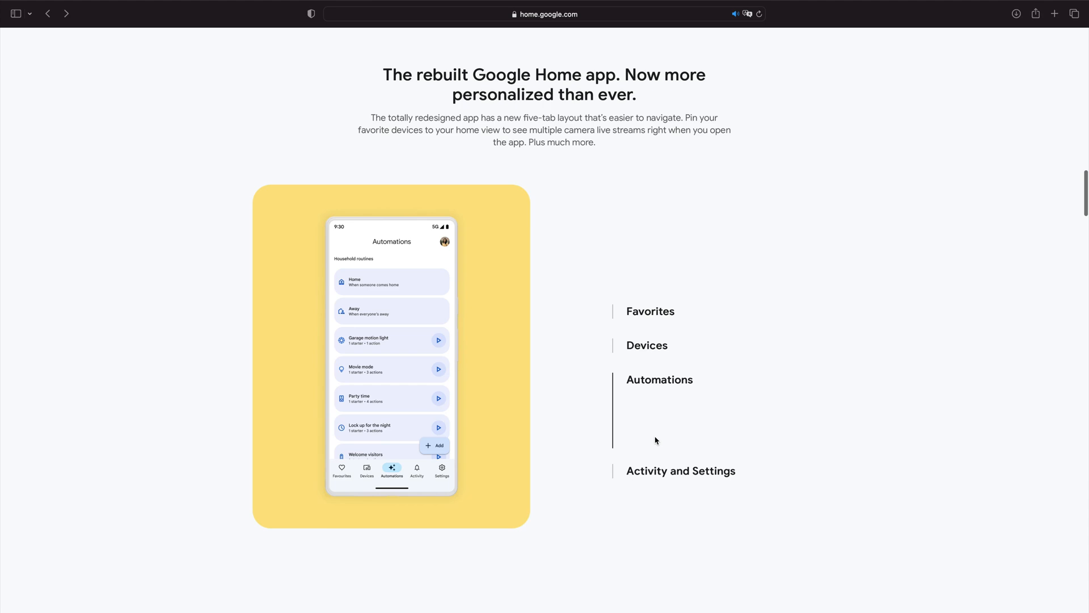